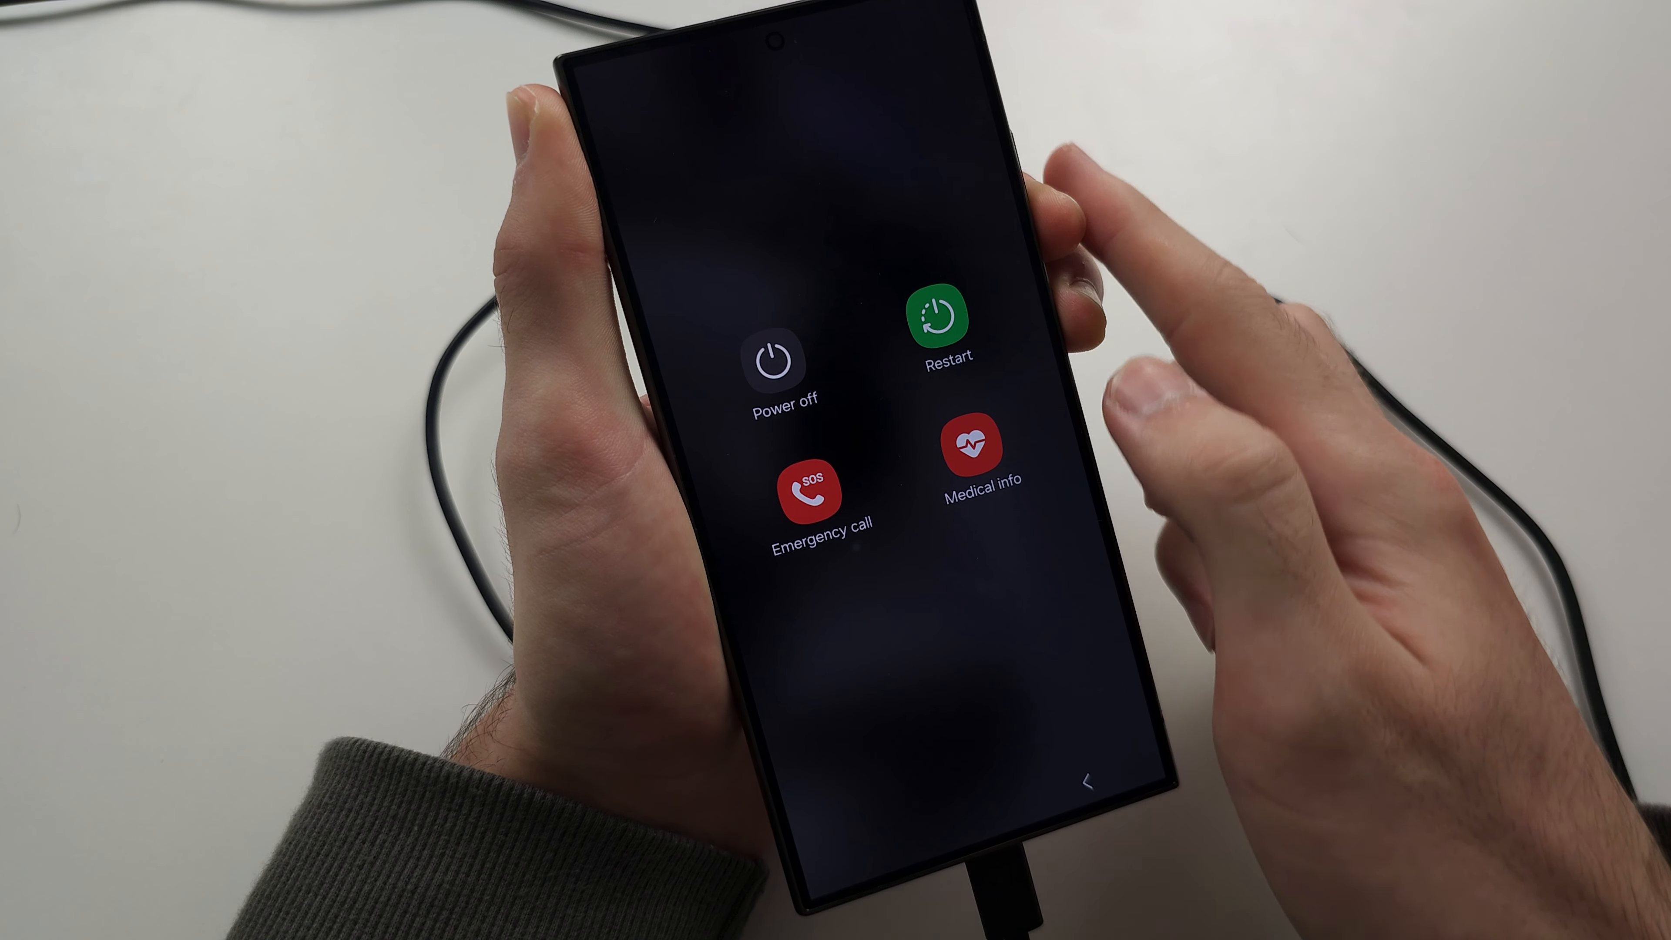
# Step: Restart the phone via the power menu until the Samsung Galaxy boot logo appears
pyautogui.click(937, 319)
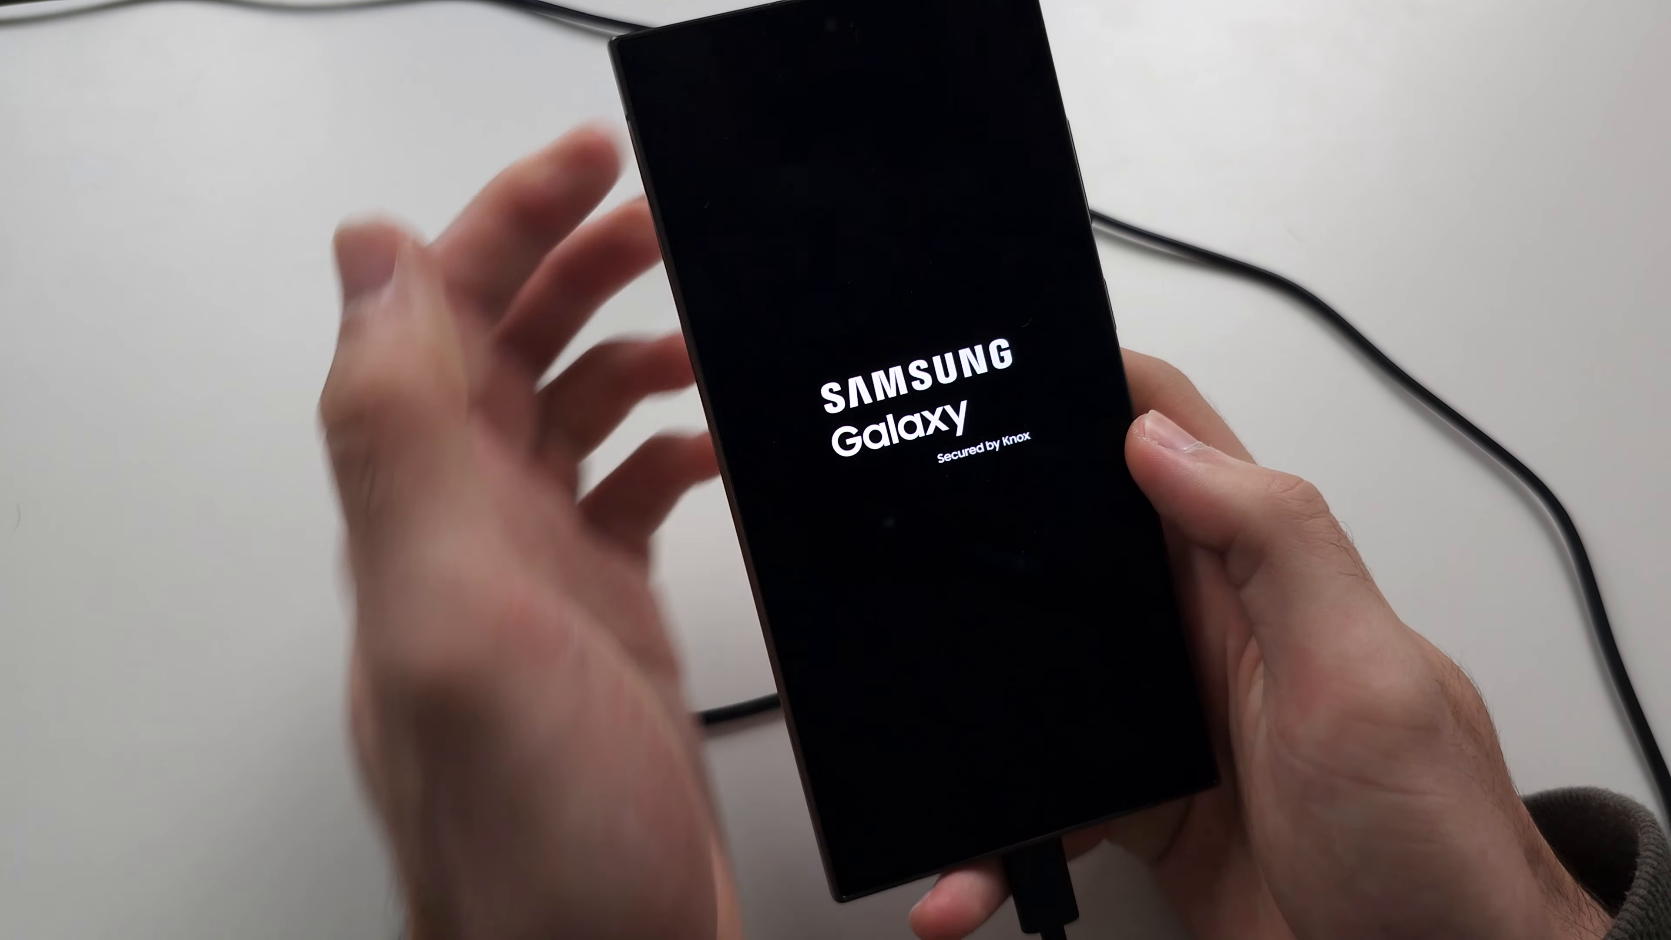